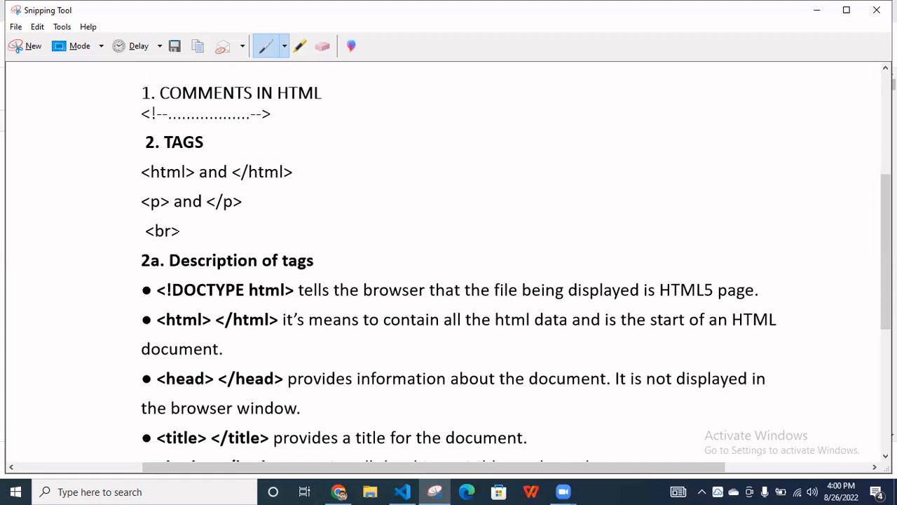
- Scroll the Snipping Tool notes down to the tag descriptions and MDN reference link
{"action": "left_click_drag", "start_coordinate": [137, 217], "coordinate": [180, 241]}
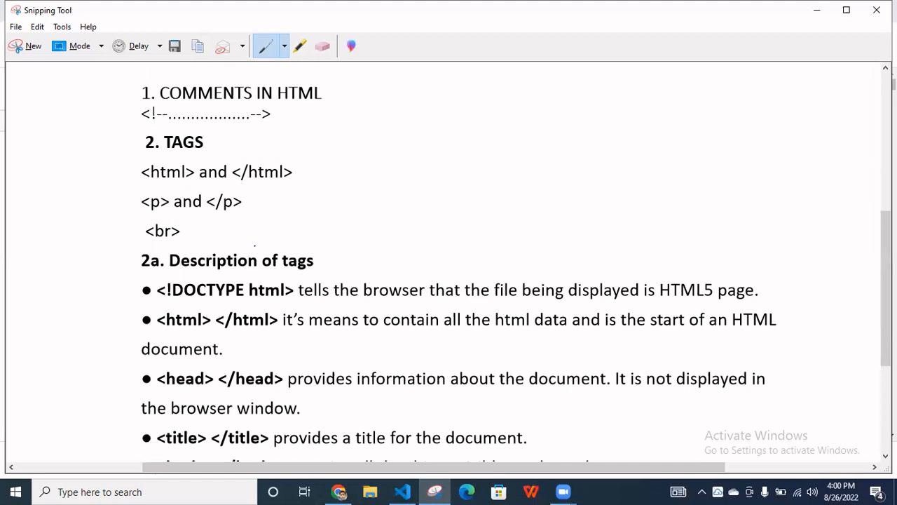
{"action": "mouse_move", "coordinate": [590, 188]}
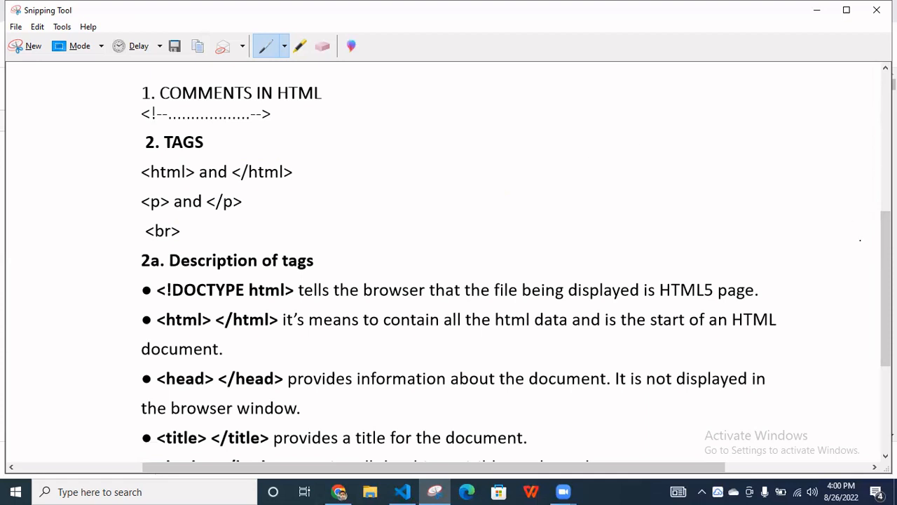
{"action": "scroll", "scroll_direction": "down", "scroll_amount": 3}
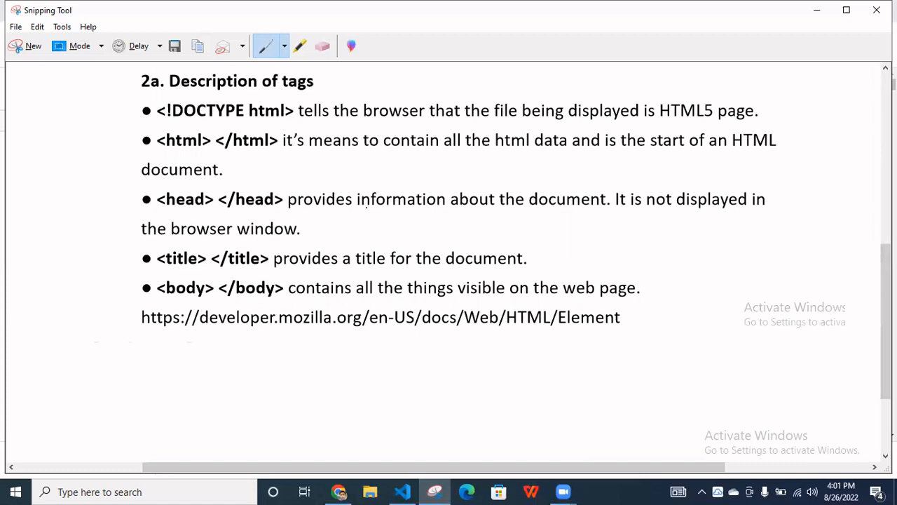
{"action": "mouse_move", "coordinate": [470, 208]}
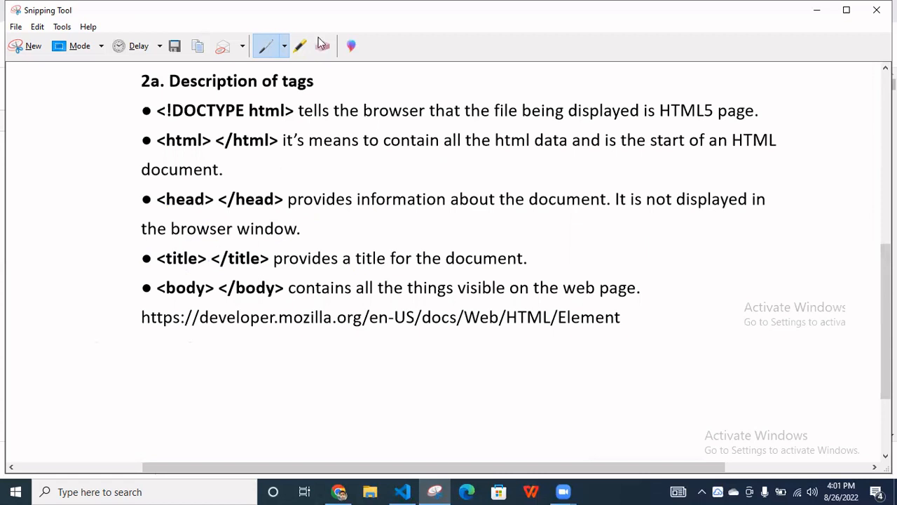
{"action": "mouse_move", "coordinate": [272, 27]}
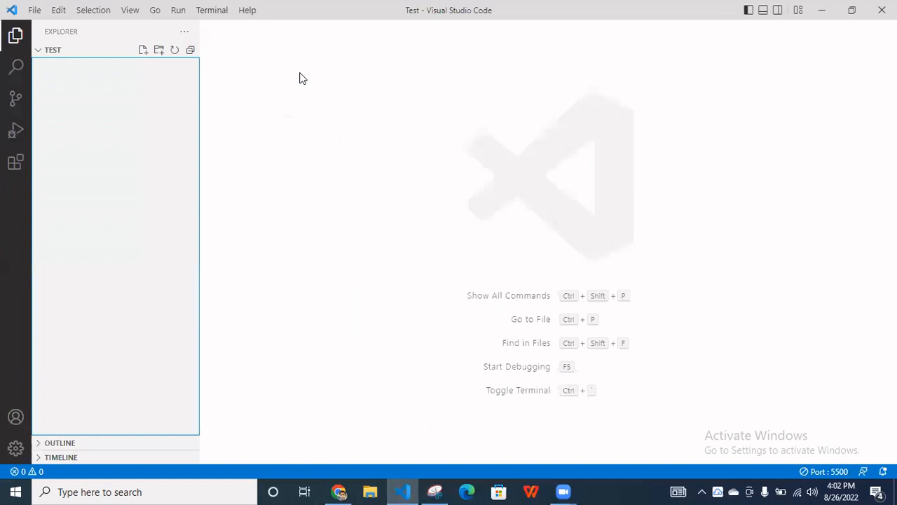
{"action": "mouse_move", "coordinate": [213, 72]}
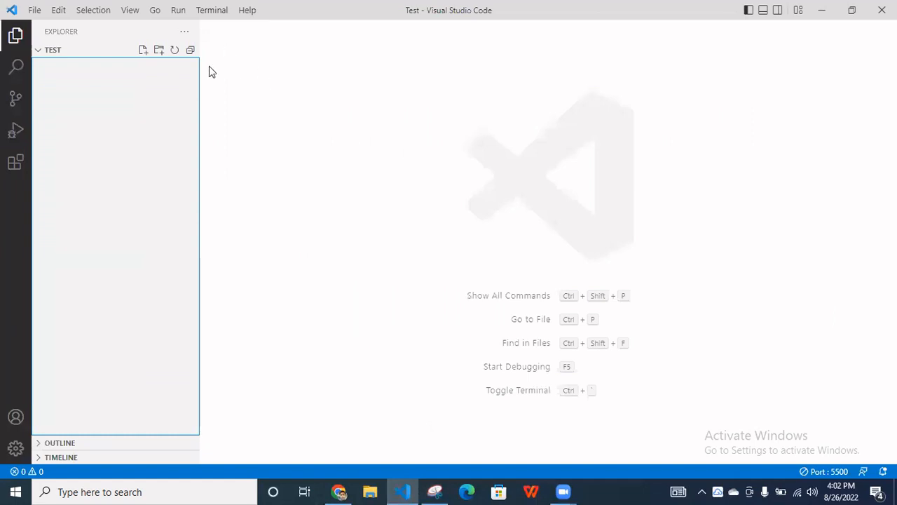
- Create test.html in the Test folder and fill it with the ! HTML5 boilerplate
{"action": "left_click", "coordinate": [143, 51]}
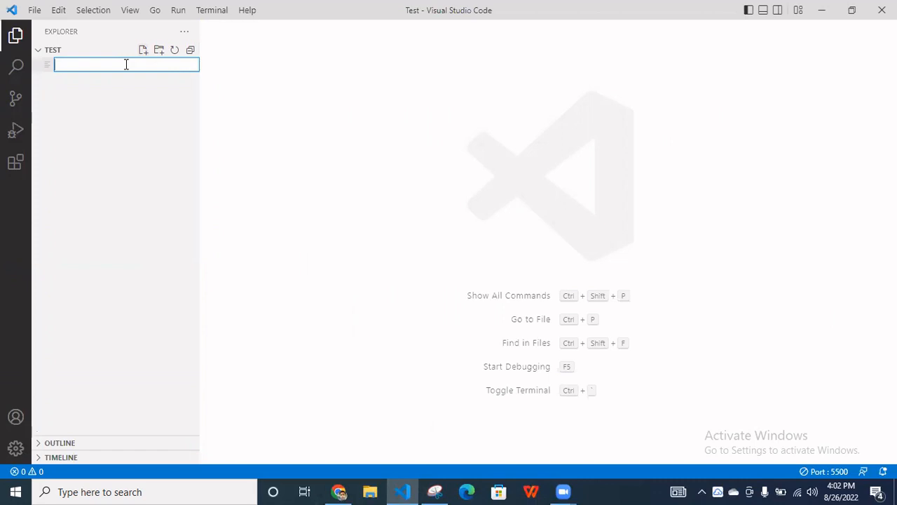
{"action": "type", "text": "test."}
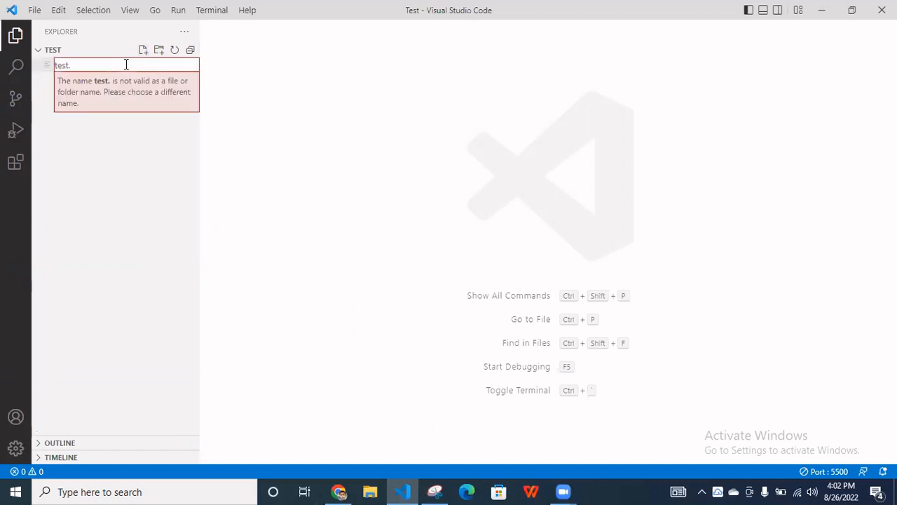
{"action": "type", "text": "ht"}
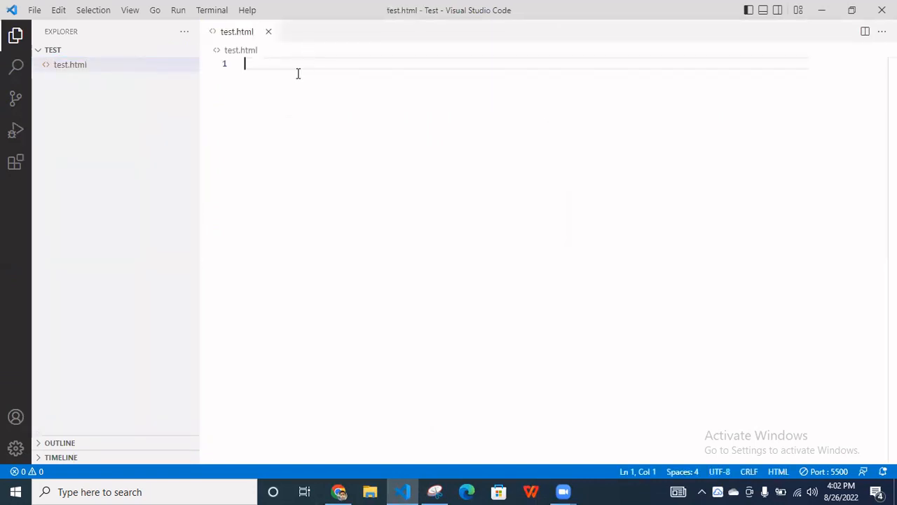
{"action": "type", "text": "!DOCTYPE html>"}
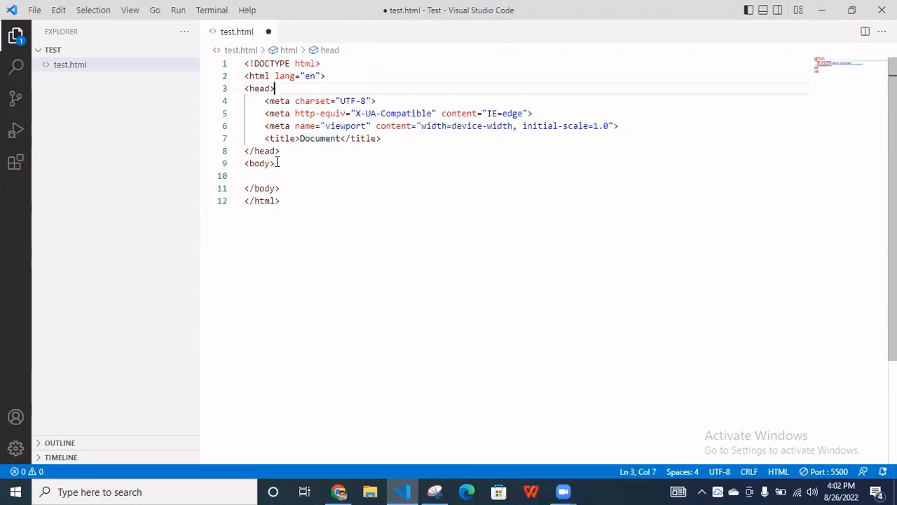
- Add <p>this is a paragraph tag</p> inside the body and save the file
{"action": "left_click", "coordinate": [275, 163]}
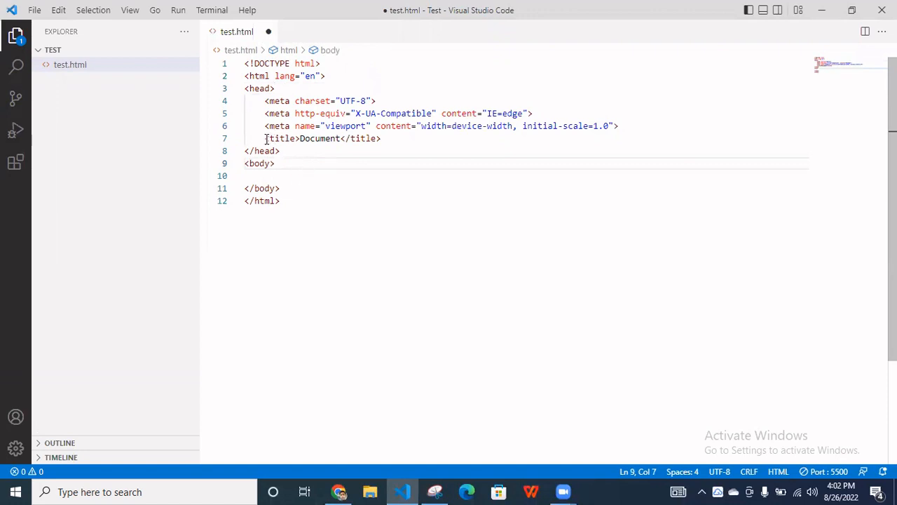
{"action": "left_click", "coordinate": [301, 139]}
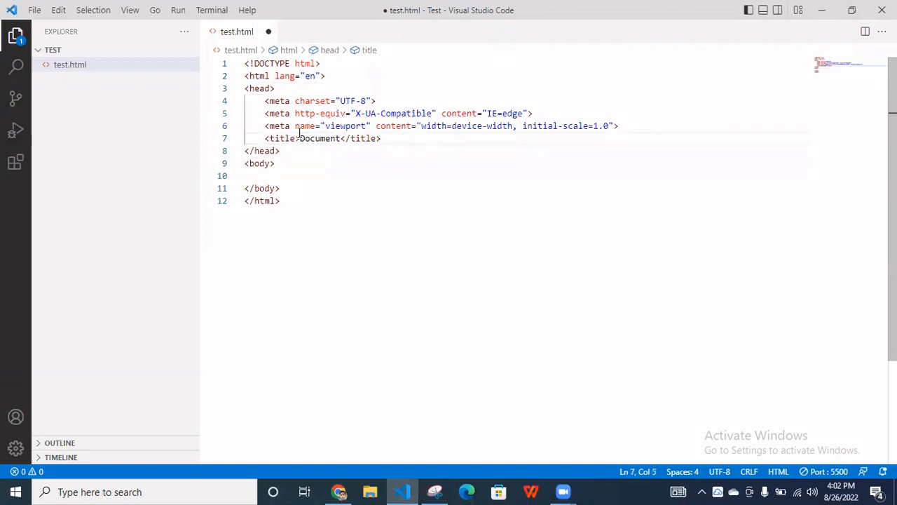
{"action": "double_click", "coordinate": [320, 138]}
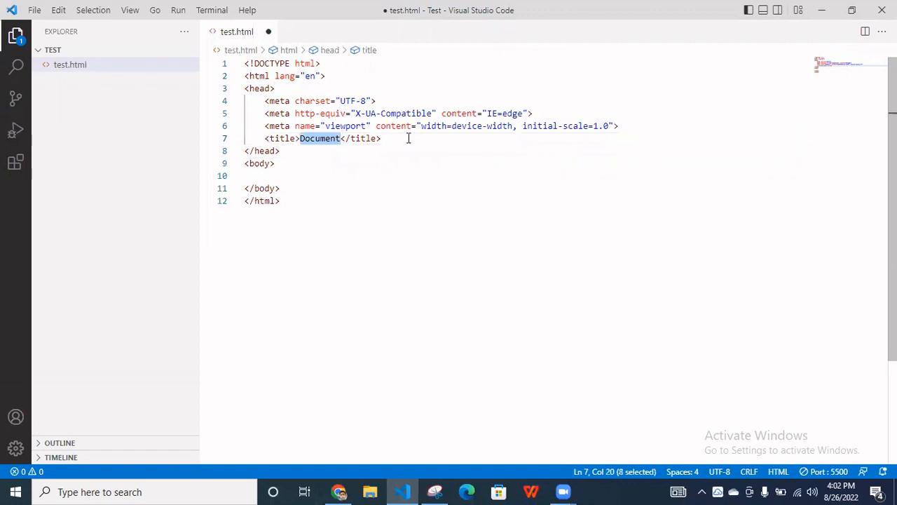
{"action": "left_click", "coordinate": [302, 175]}
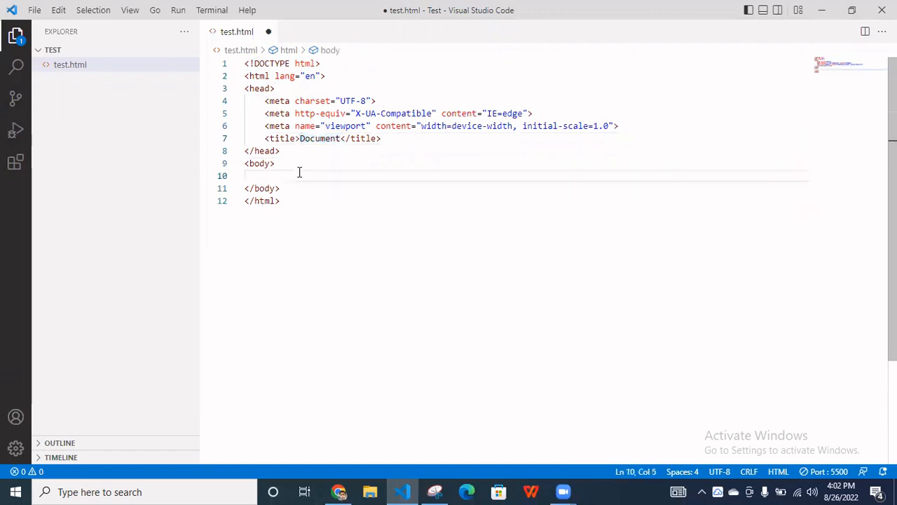
{"action": "type", "text": "<>"}
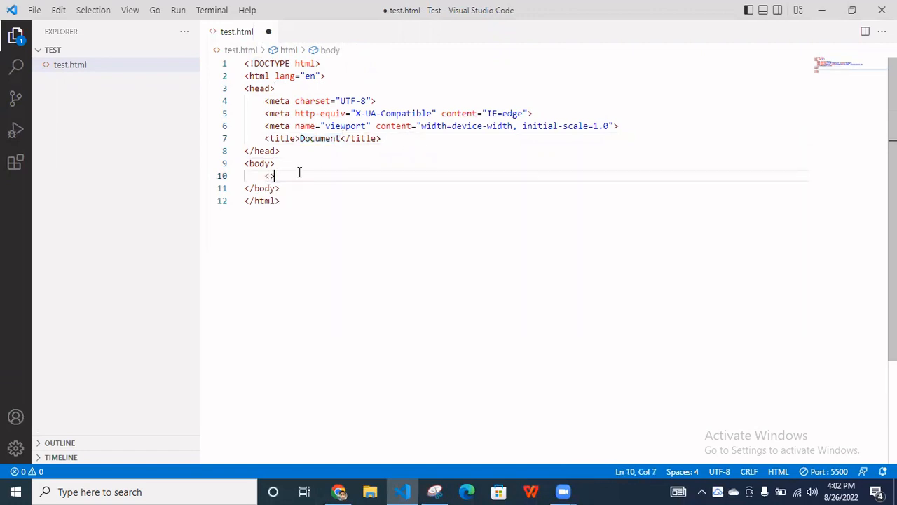
{"action": "type", "text": "p"}
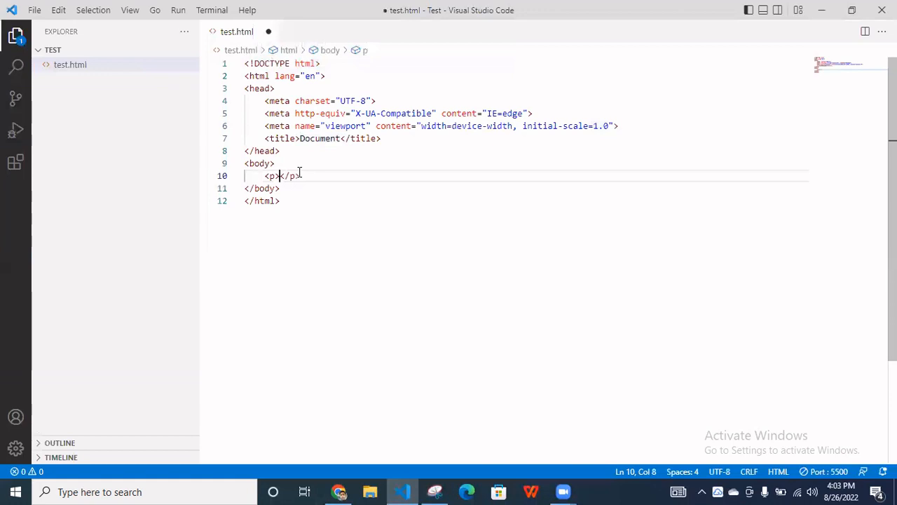
{"action": "type", "text": "this is a paragraph tag"}
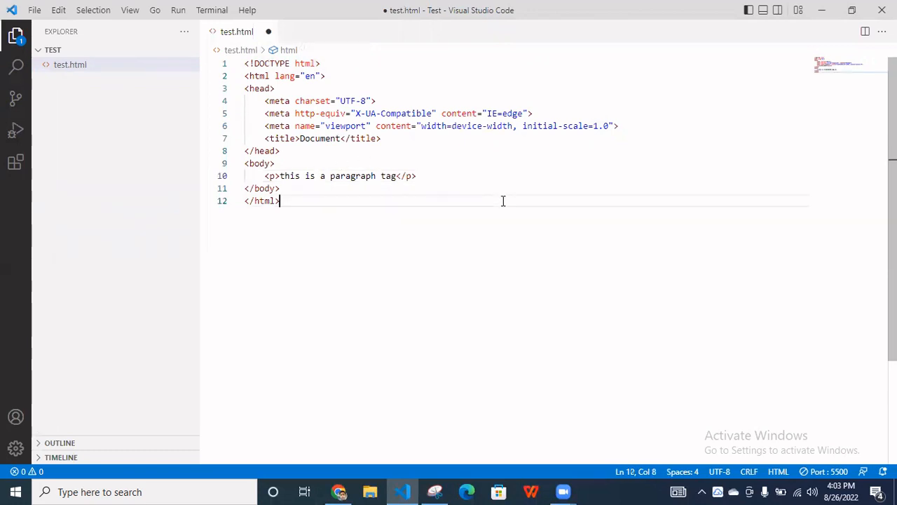
{"action": "key", "text": "ctrl+s"}
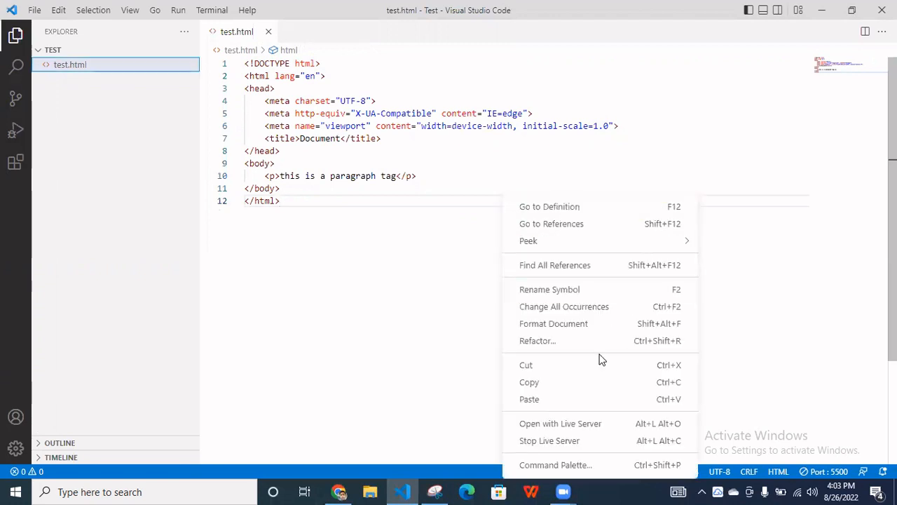
{"action": "mouse_move", "coordinate": [561, 423]}
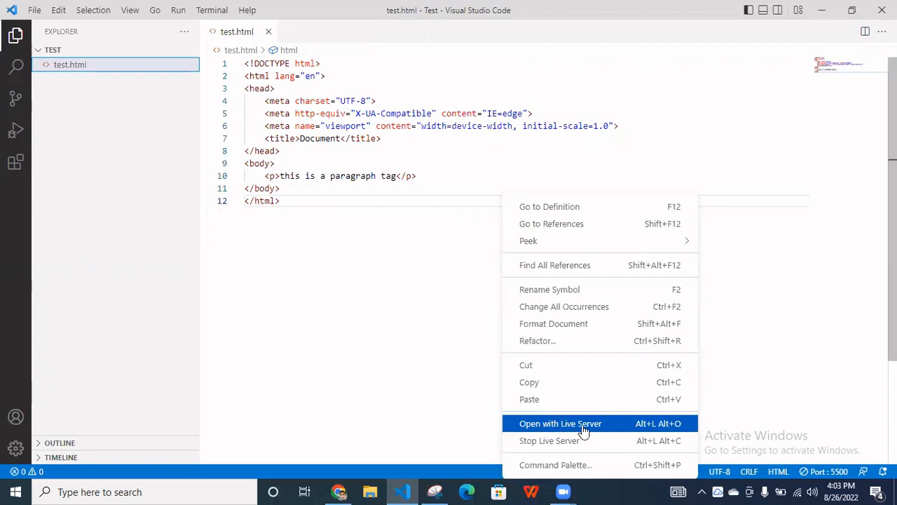
{"action": "mouse_move", "coordinate": [11, 126]}
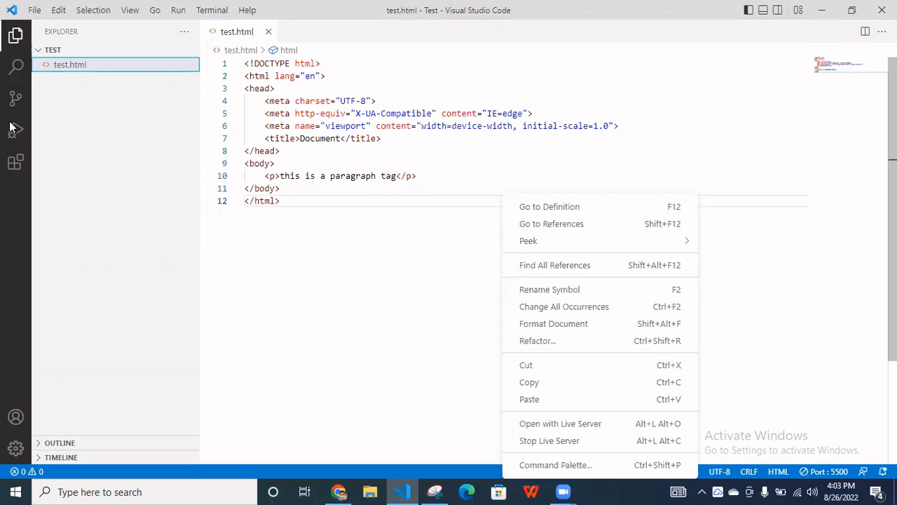
- Check the installed extensions, then launch test.html with Open with Live Server
{"action": "left_click", "coordinate": [16, 129]}
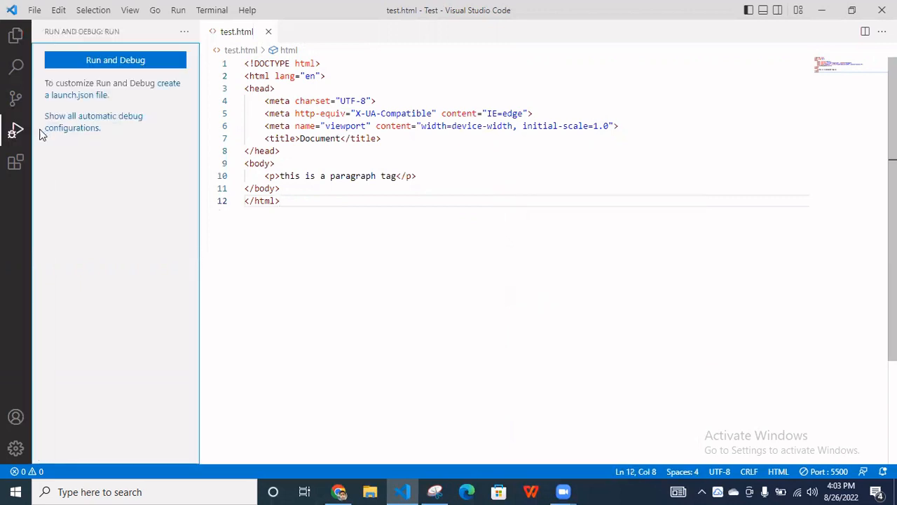
{"action": "left_click", "coordinate": [16, 162]}
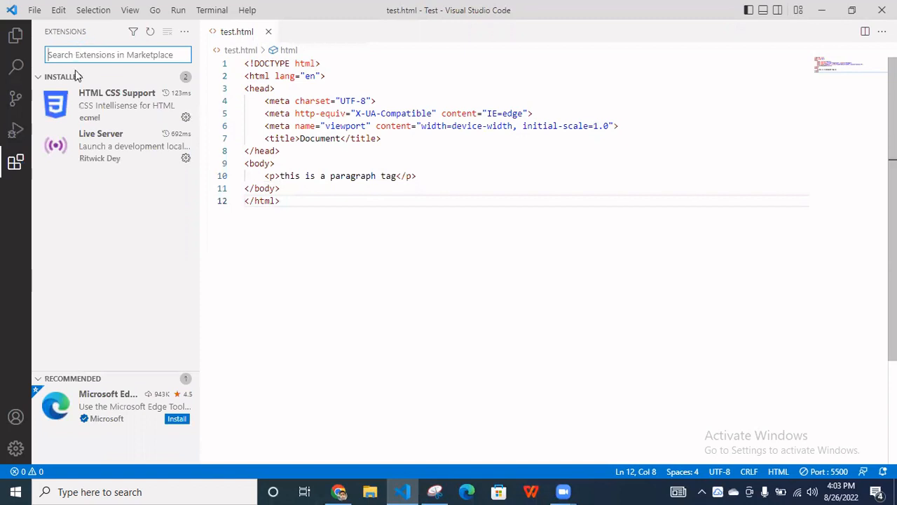
{"action": "mouse_move", "coordinate": [118, 152]}
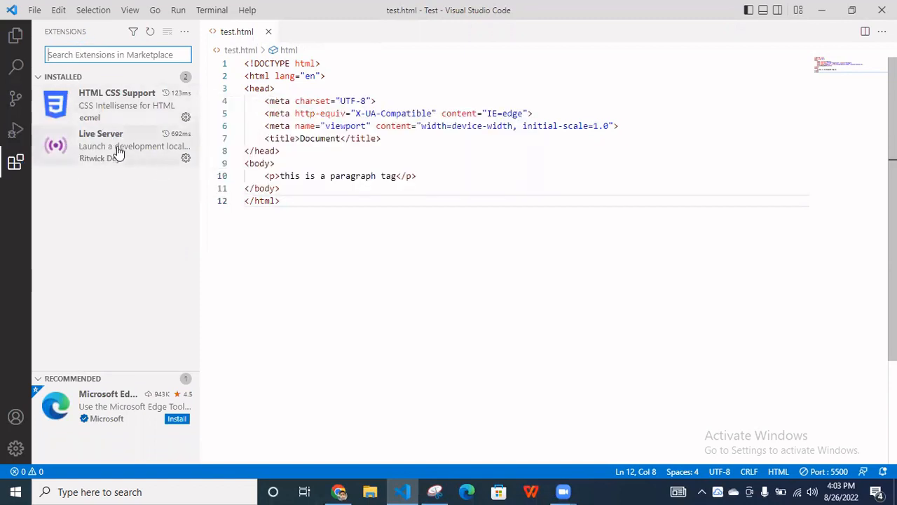
{"action": "mouse_move", "coordinate": [118, 98]}
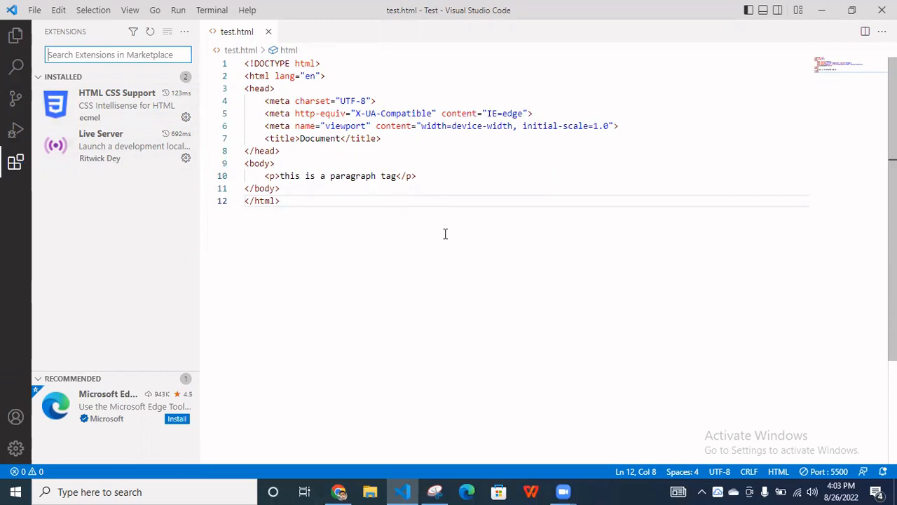
{"action": "right_click", "coordinate": [446, 233]}
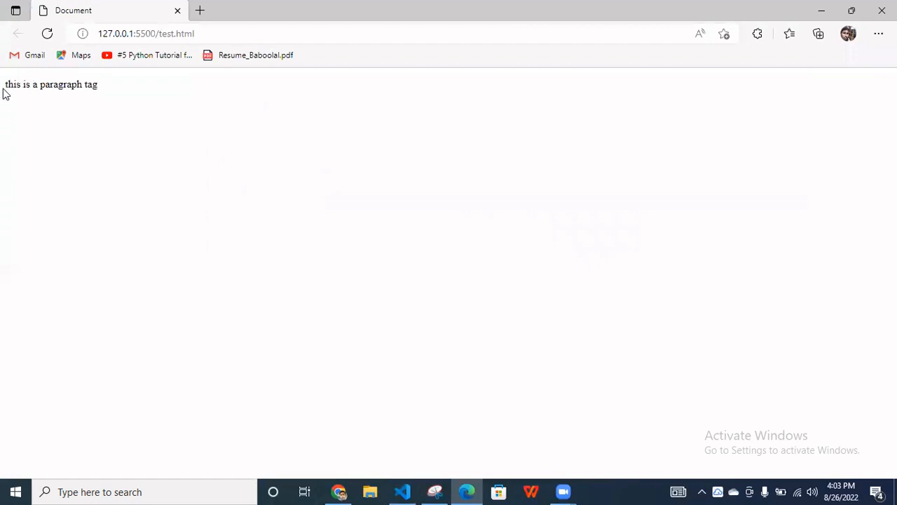
- View the live paragraph page in Edge and return to test.html in the editor
{"action": "double_click", "coordinate": [35, 84]}
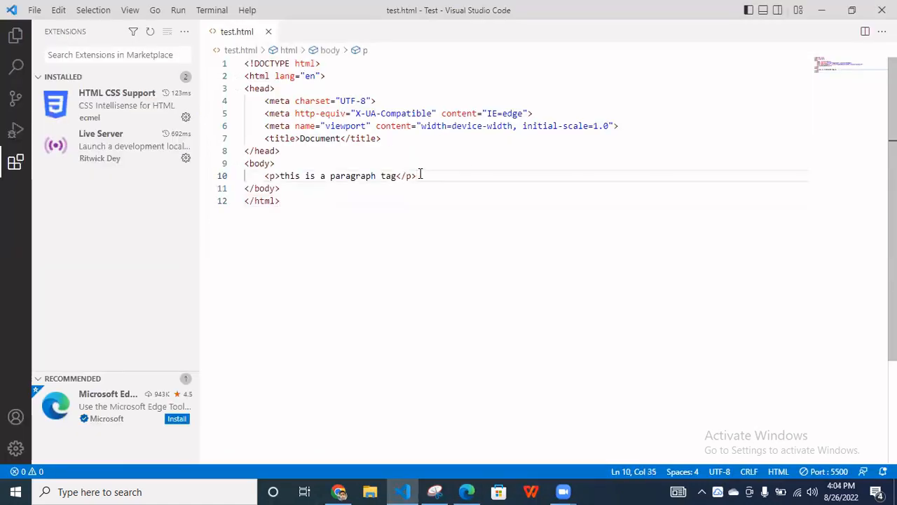
- Add <h1>this is heading tag</h1> on a new line after the paragraph
{"action": "key", "text": "Enter"}
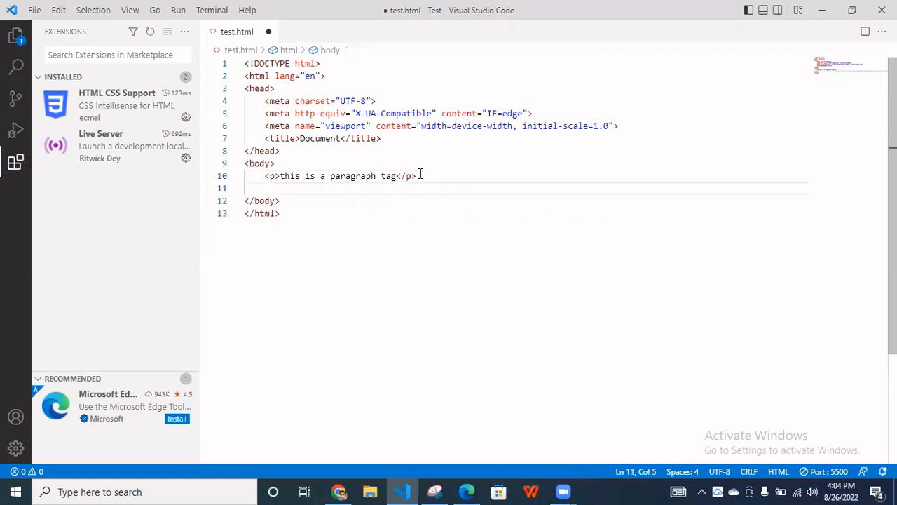
{"action": "type", "text": "<h>"}
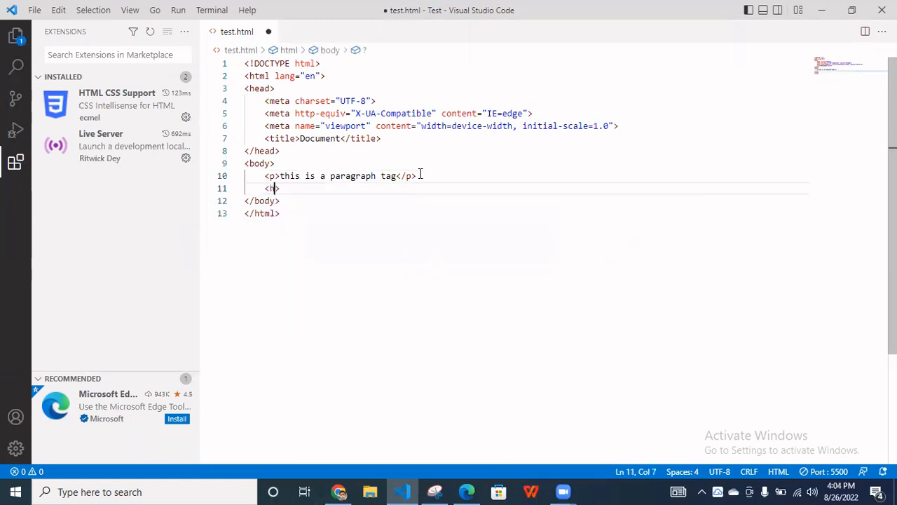
{"action": "type", "text": "1>"}
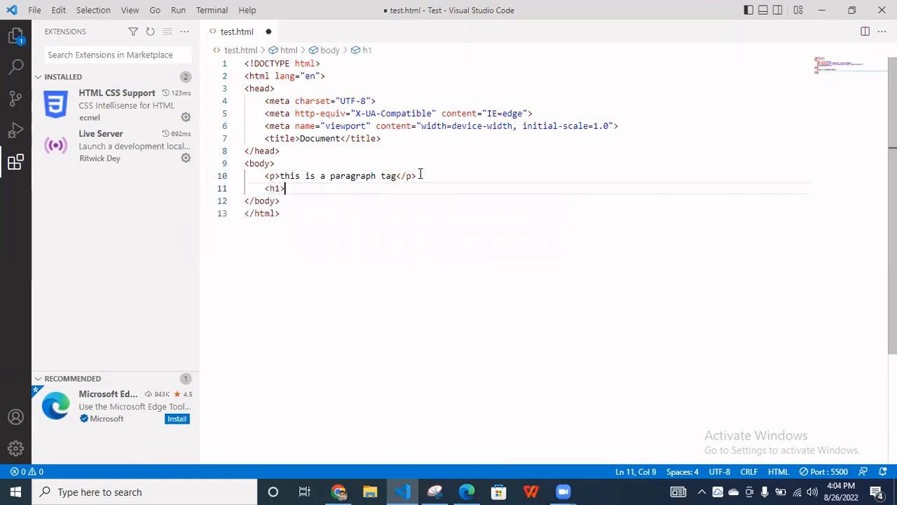
{"action": "type", "text": ">"}
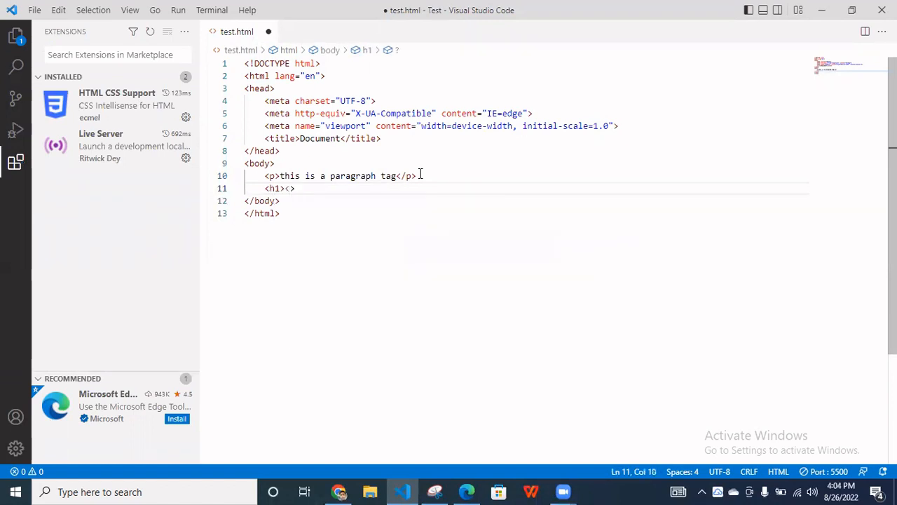
{"action": "type", "text": "/h1>"}
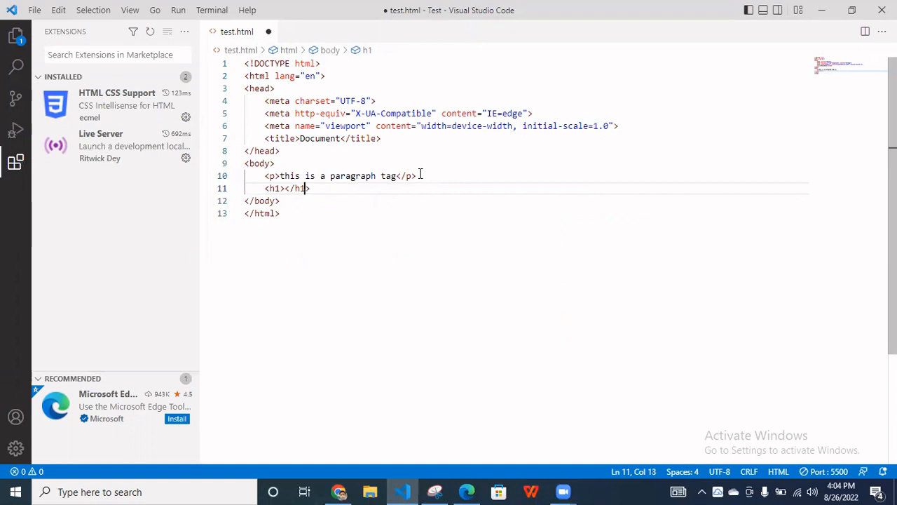
{"action": "type", "text": "thi"}
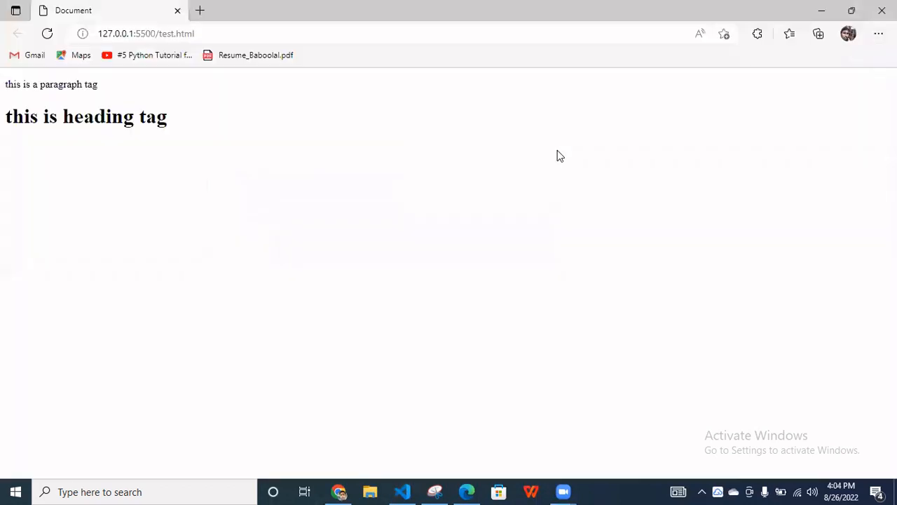
- Review the rendered heading in Edge and switch back to VS Code
{"action": "left_click", "coordinate": [48, 34]}
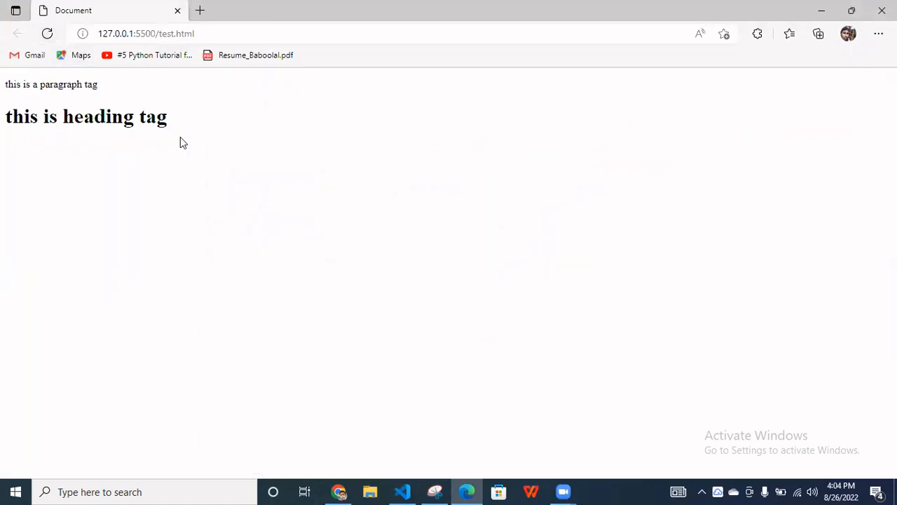
{"action": "mouse_move", "coordinate": [435, 449]}
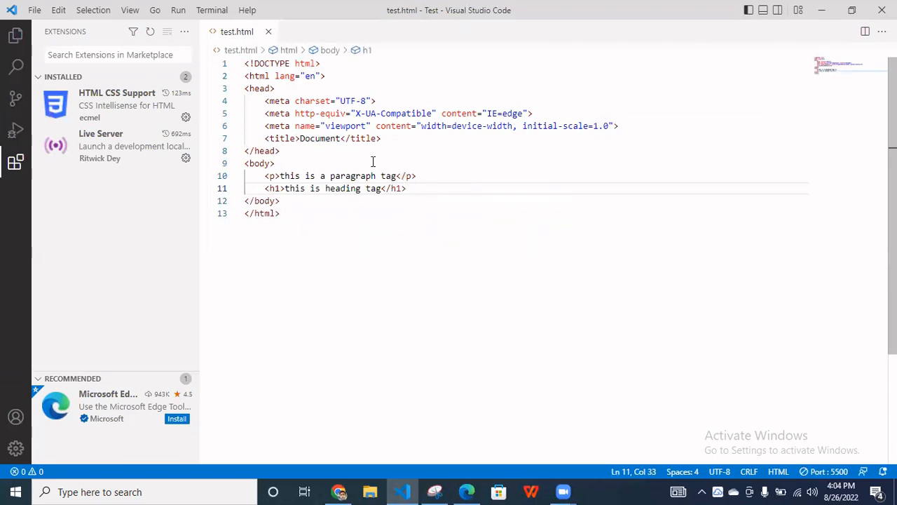
- Insert <!--this is a comment which not display in browser--> on a line above the paragraph
{"action": "key", "text": "Enter"}
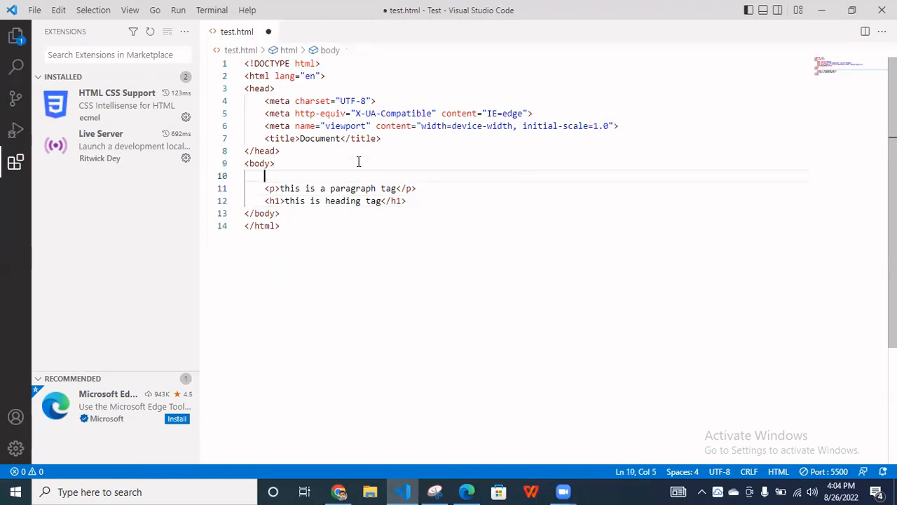
{"action": "type", "text": "<>"}
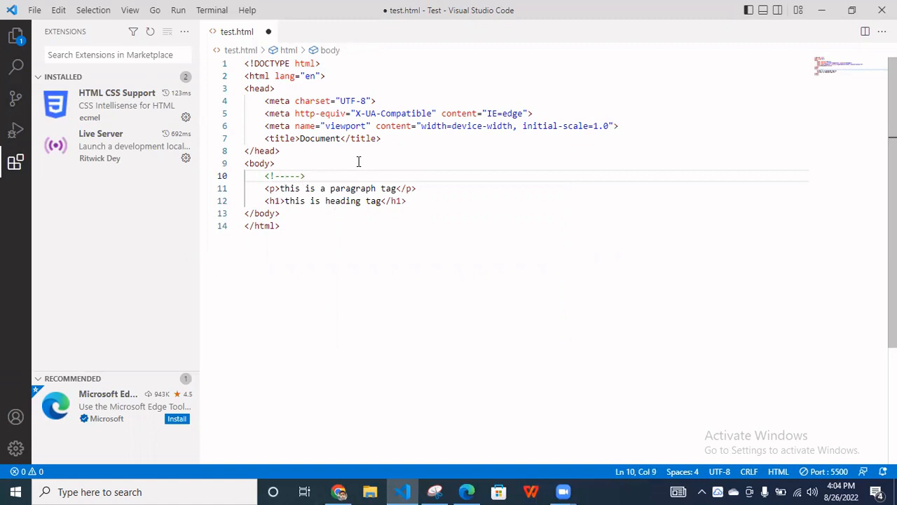
{"action": "type", "text": "this is a"}
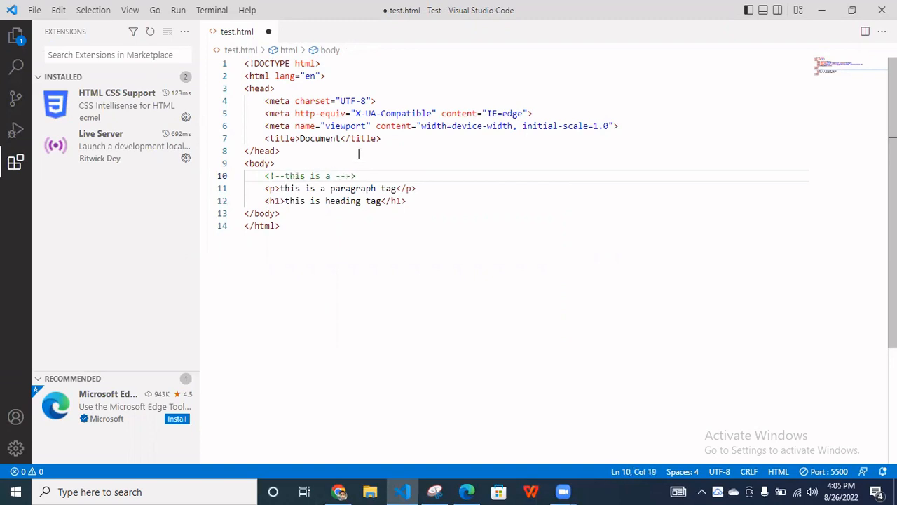
{"action": "type", "text": "comment"}
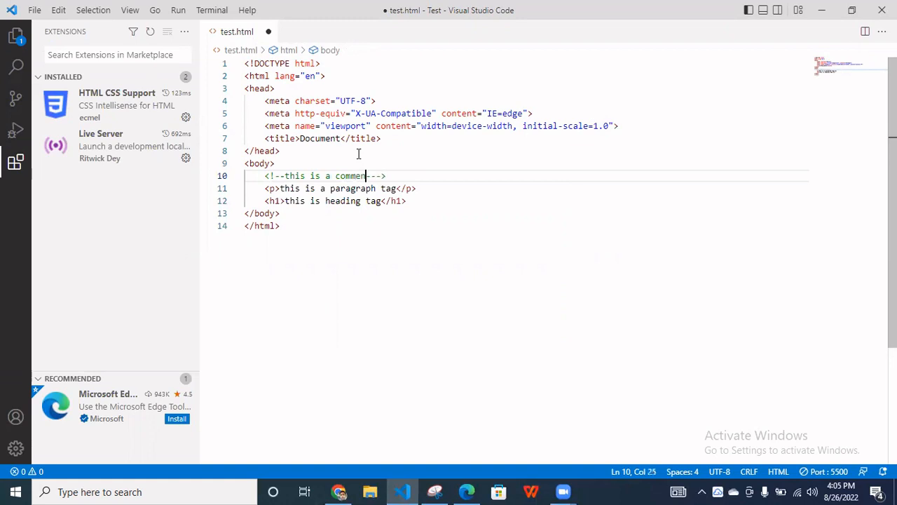
{"action": "type", "text": "which not di"}
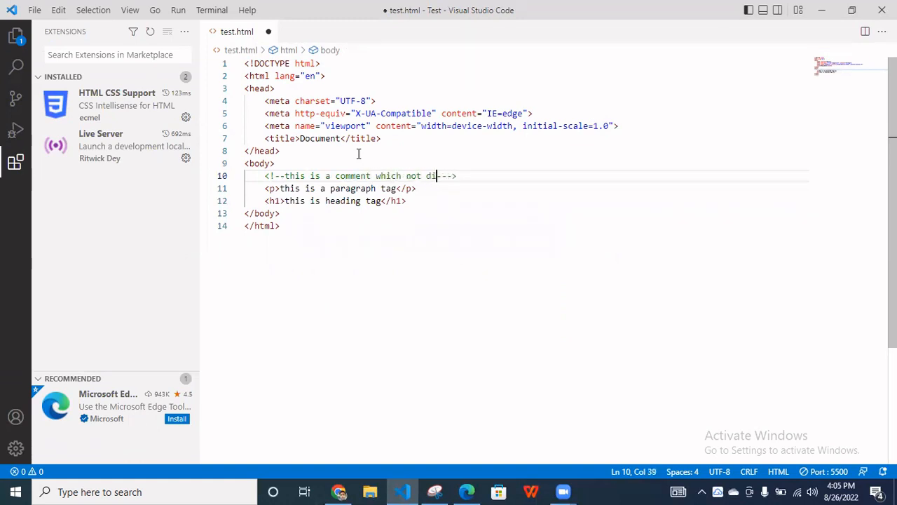
{"action": "type", "text": "spa=l"}
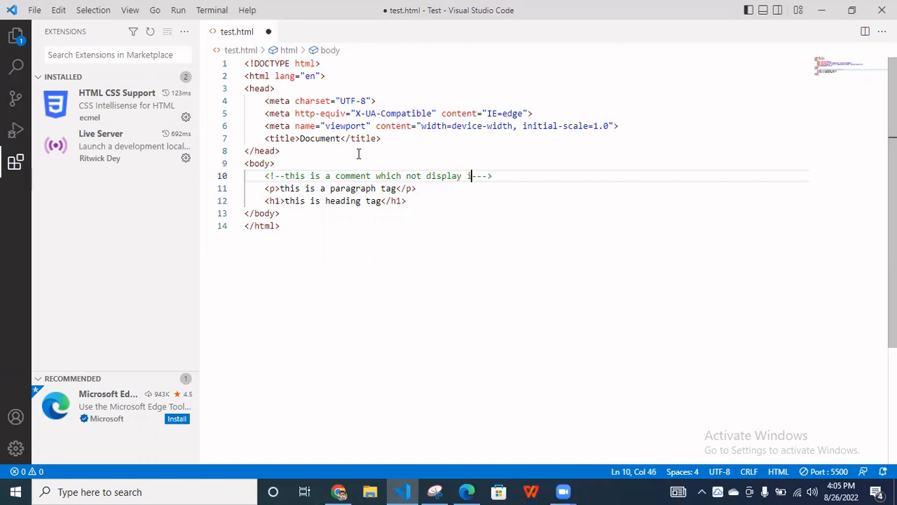
{"action": "type", "text": "n"}
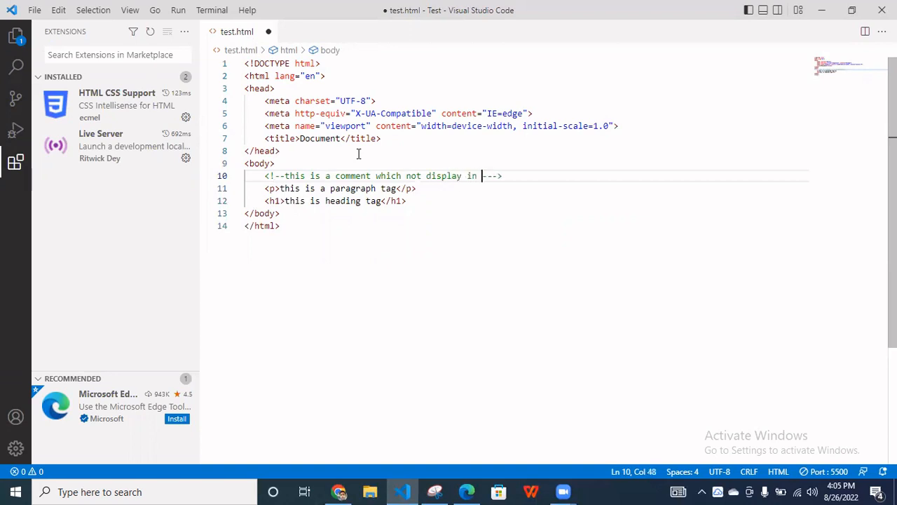
{"action": "type", "text": "brow"}
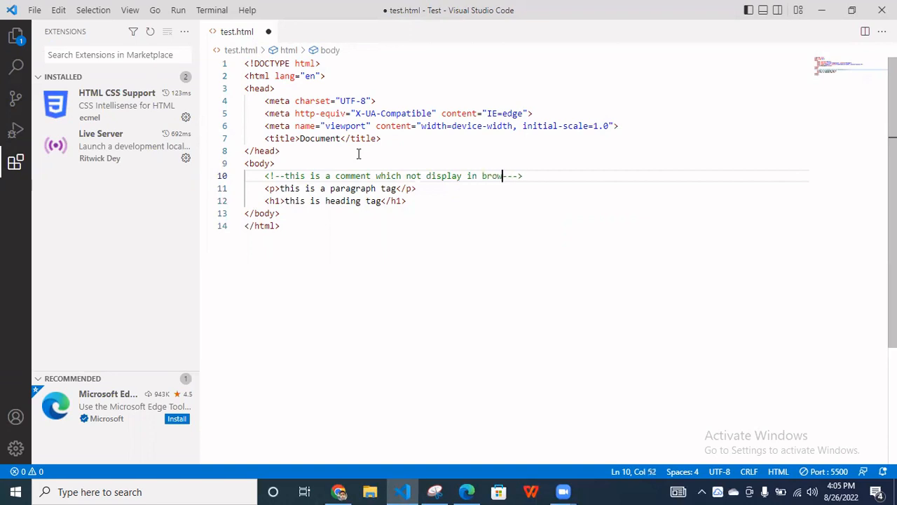
{"action": "type", "text": "ser"}
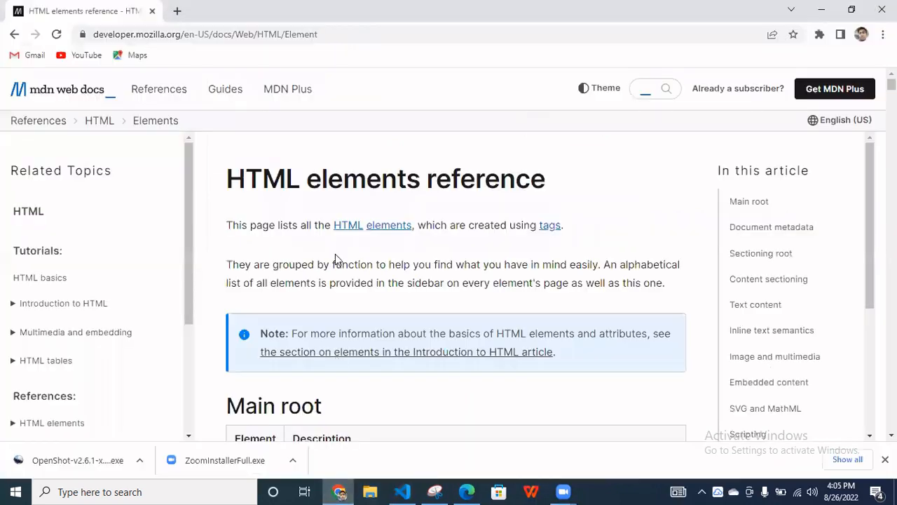
{"action": "mouse_move", "coordinate": [466, 488]}
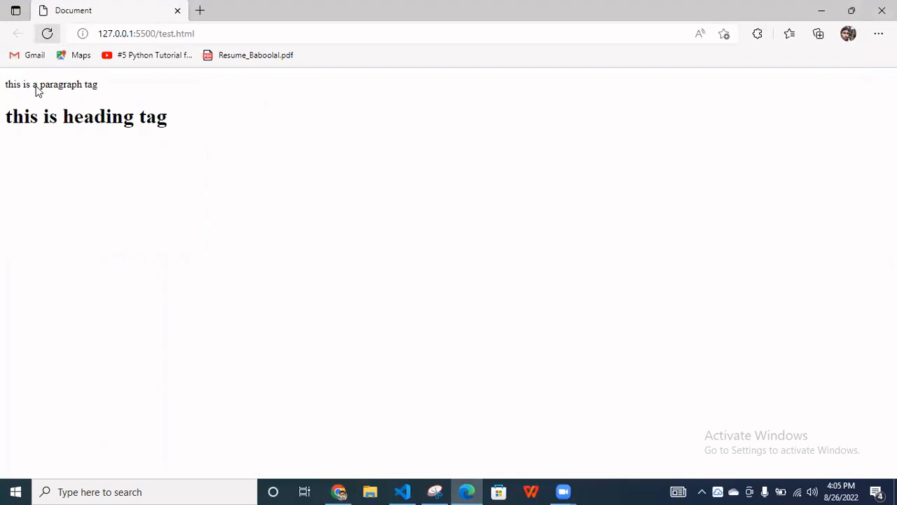
{"action": "mouse_move", "coordinate": [59, 161]}
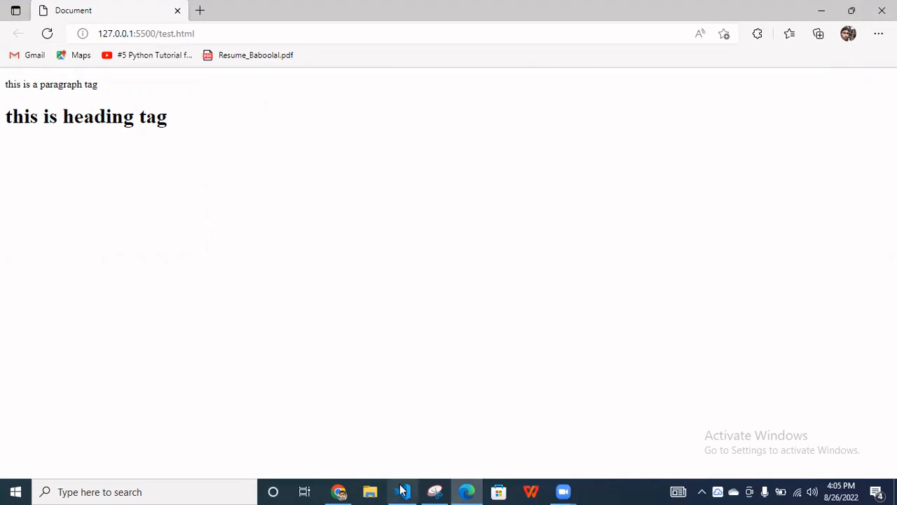
- Return to the saved test.html in VS Code from the taskbar
{"action": "left_click", "coordinate": [401, 491]}
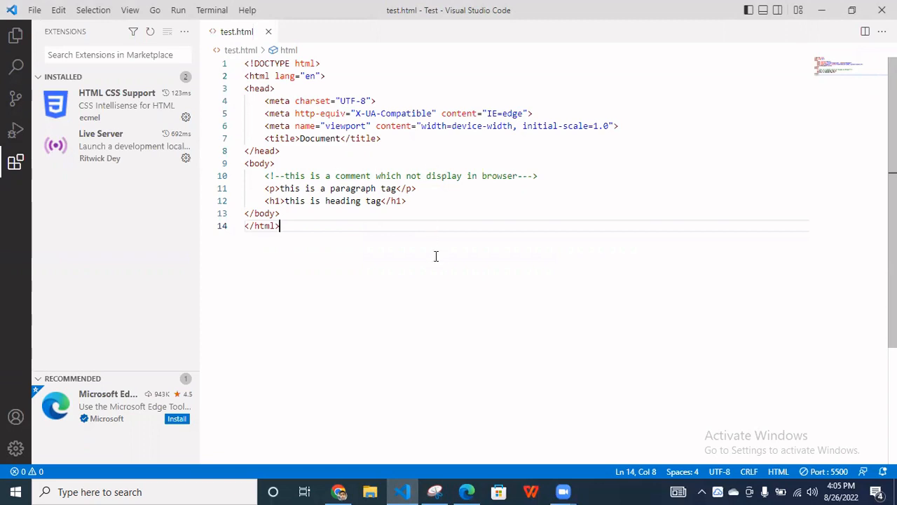
{"action": "mouse_move", "coordinate": [478, 251]}
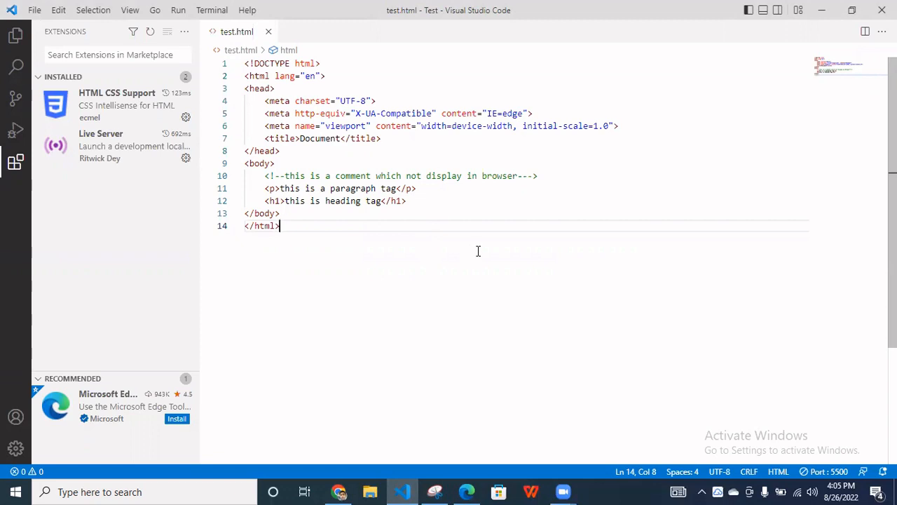